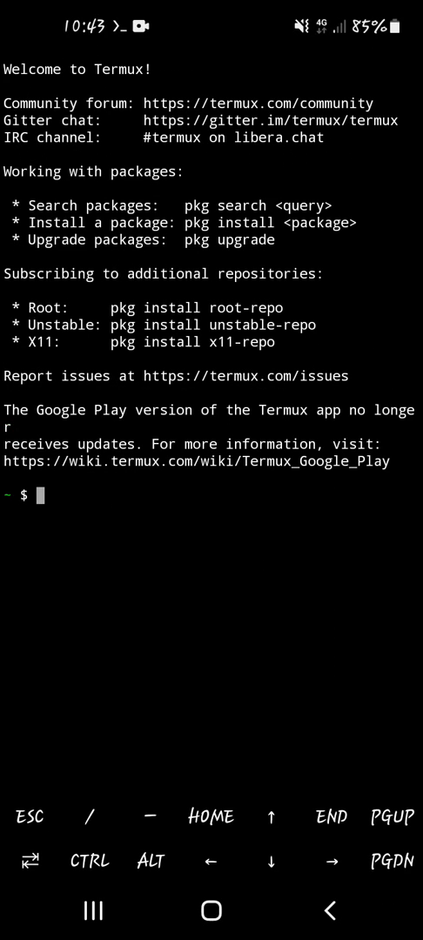
Type the practice words 'Hello boy' at the Termux prompt, then clear the line.
click(39, 496)
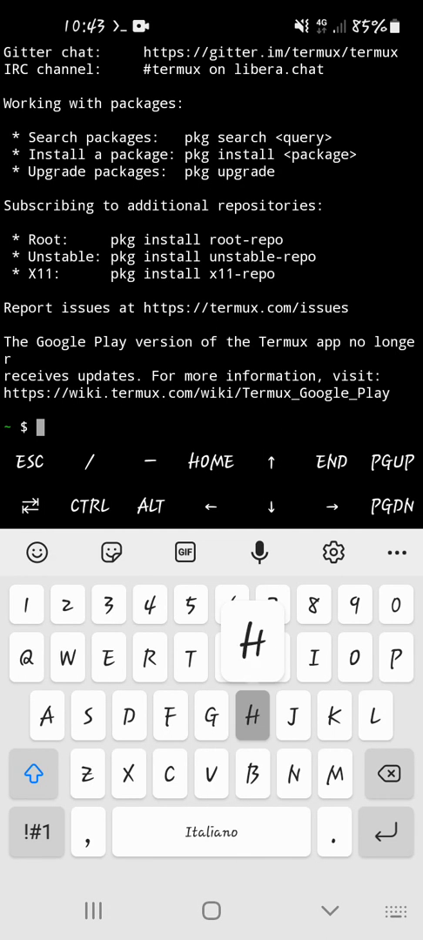
text(H)
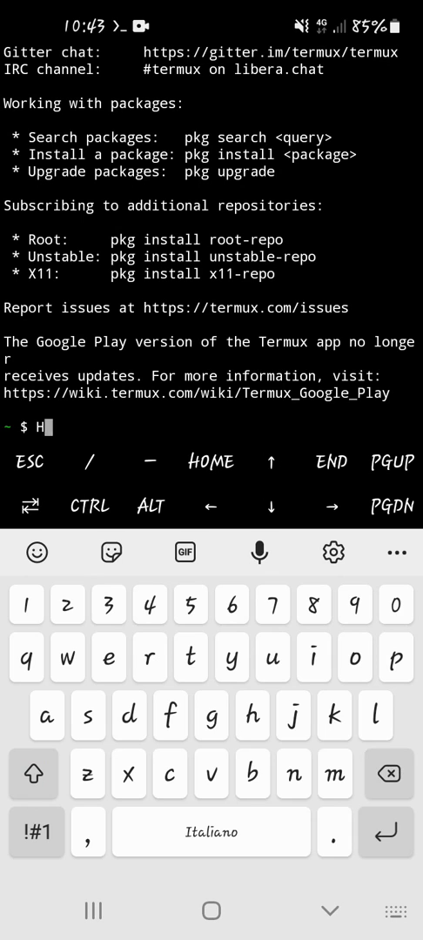
text(ello)
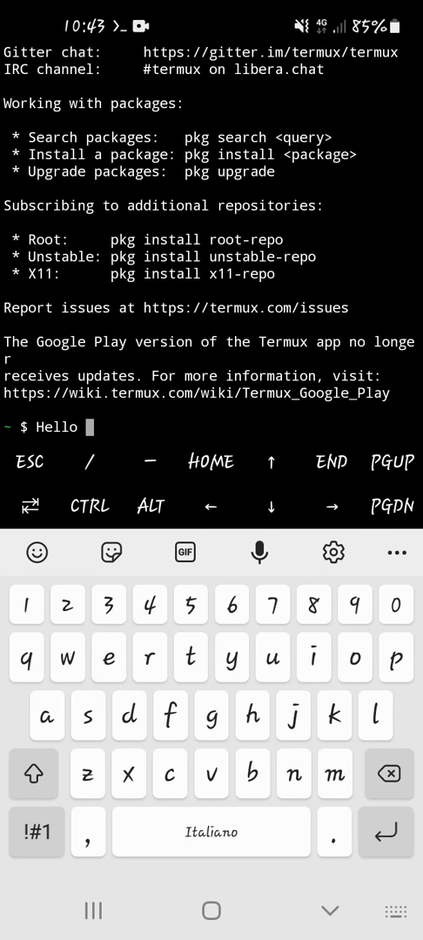
text(boy)
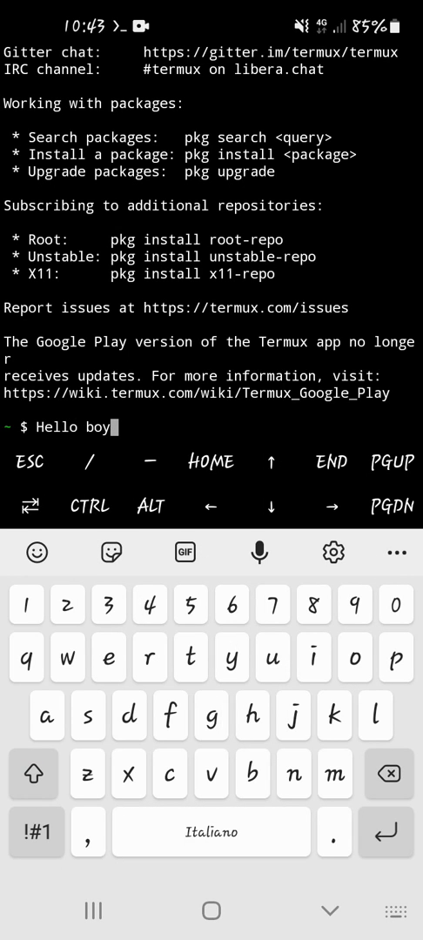
click(393, 773)
text(pkg)
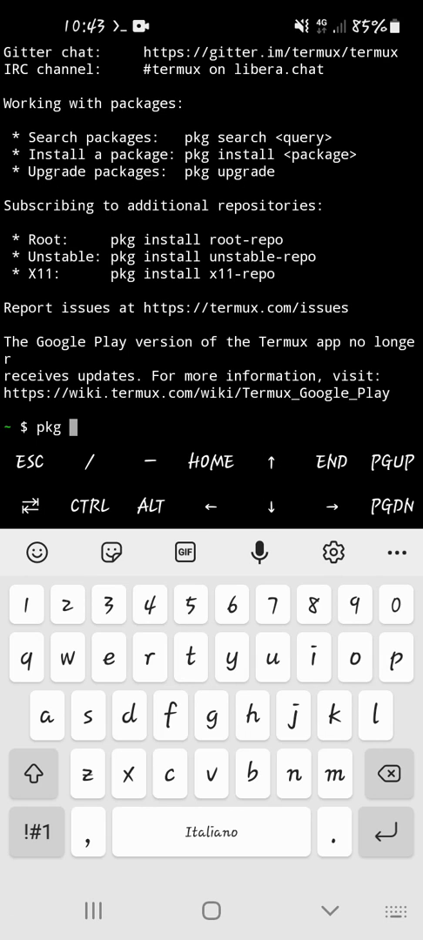
Run 'pkg install traceroute', which reports traceroute 2.1.0 is already the newest version.
text(ins)
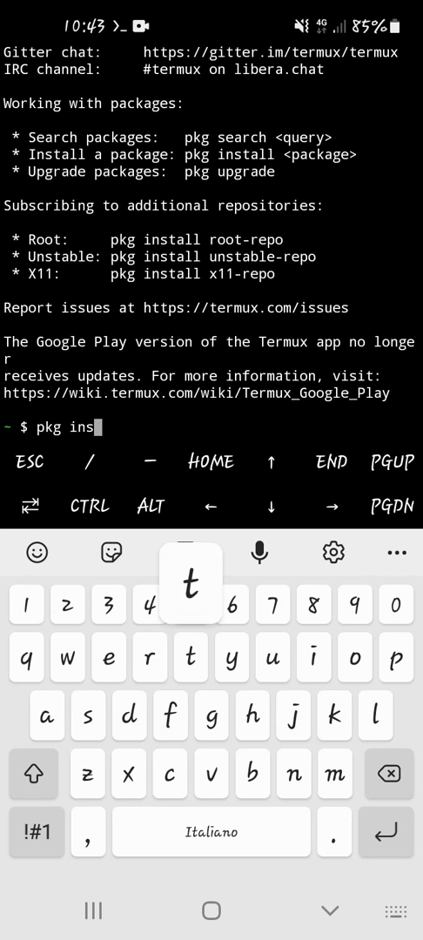
text(tall)
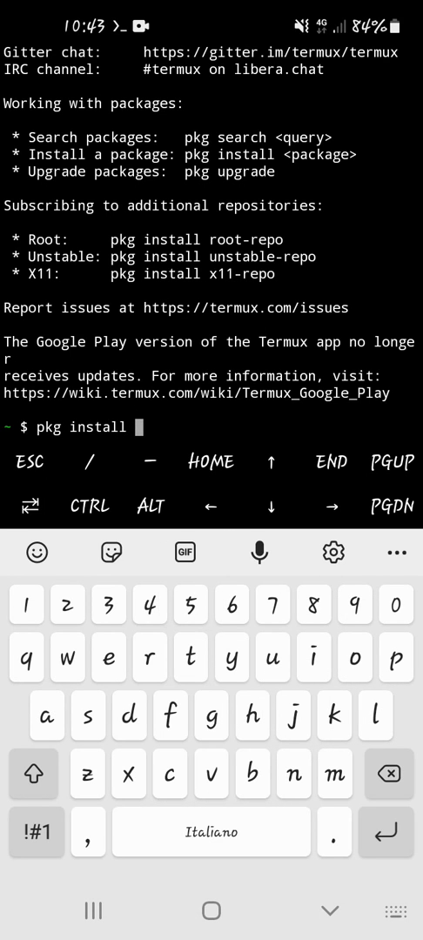
text(trace)
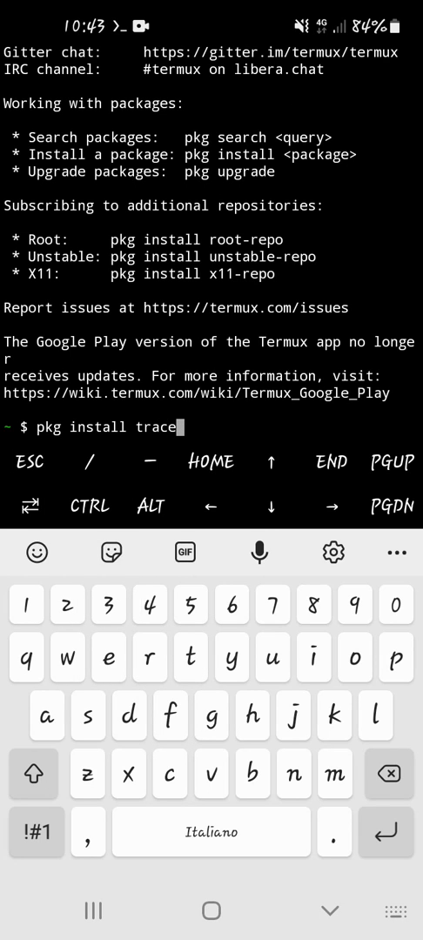
text(route)
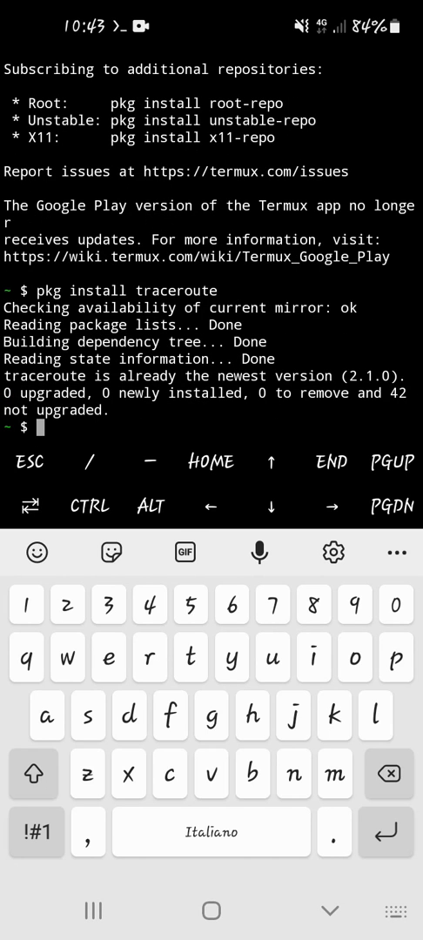
text(tr)
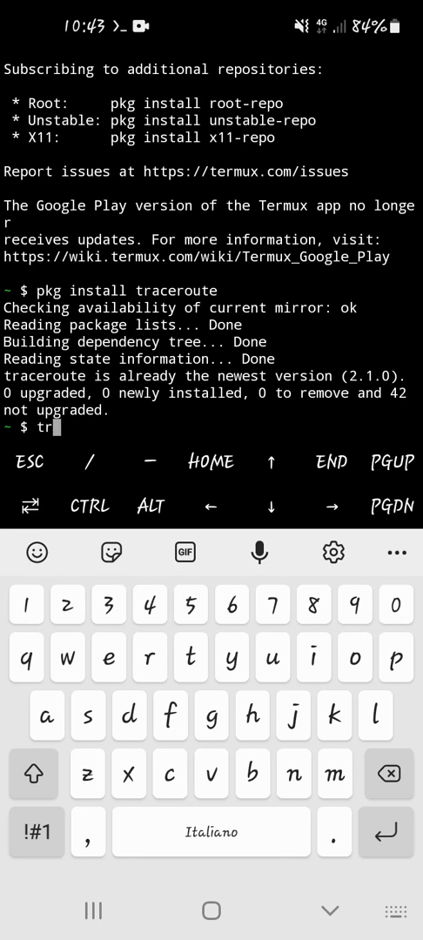
text(ace)
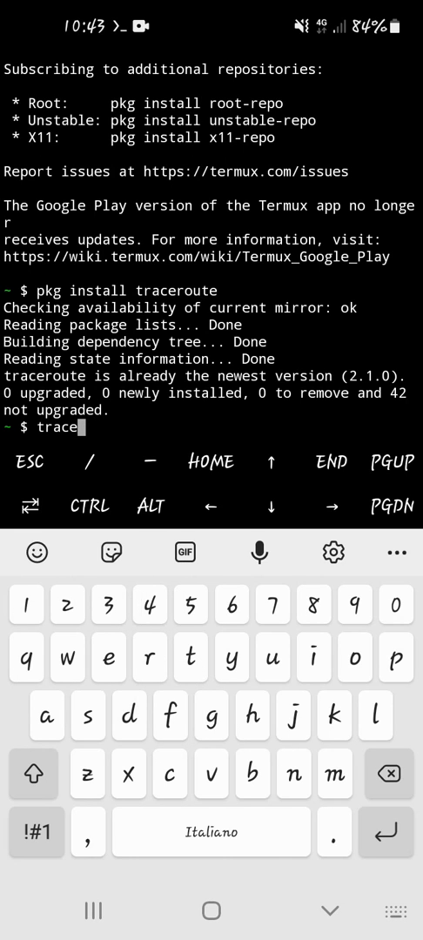
text(route)
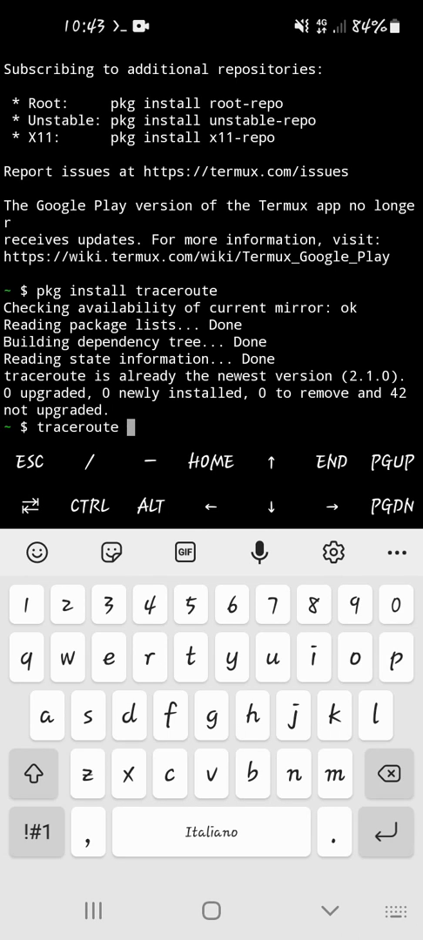
text(www.google)
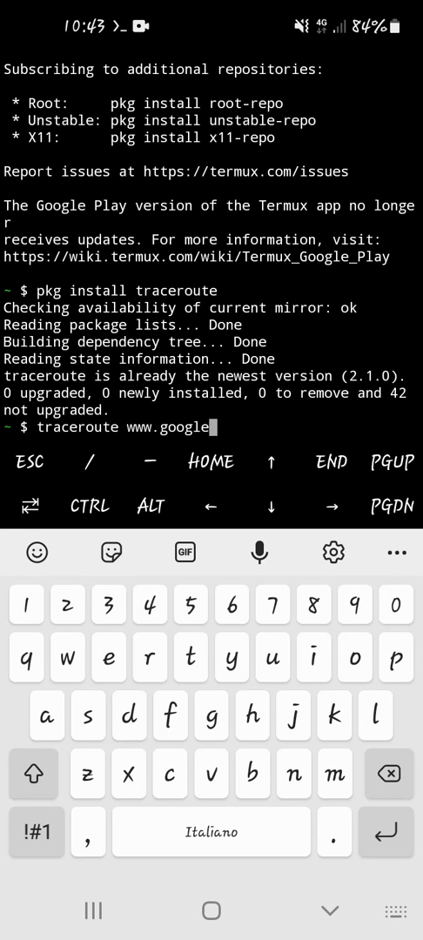
text(.)
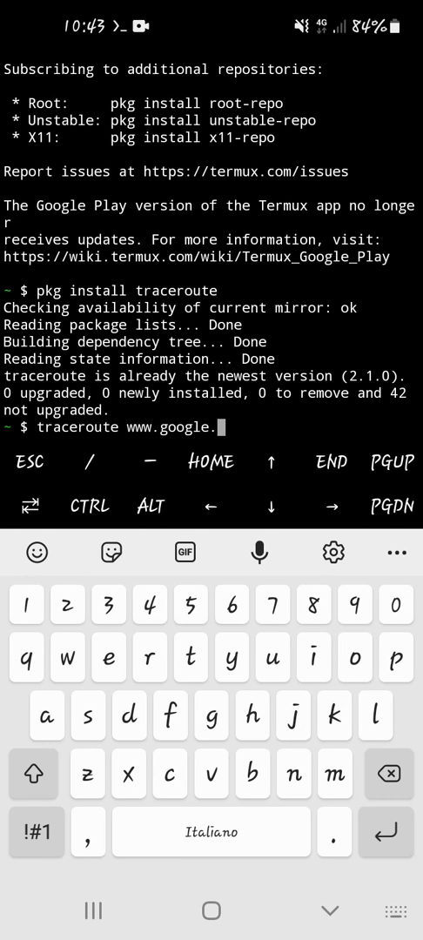
key(Enter)
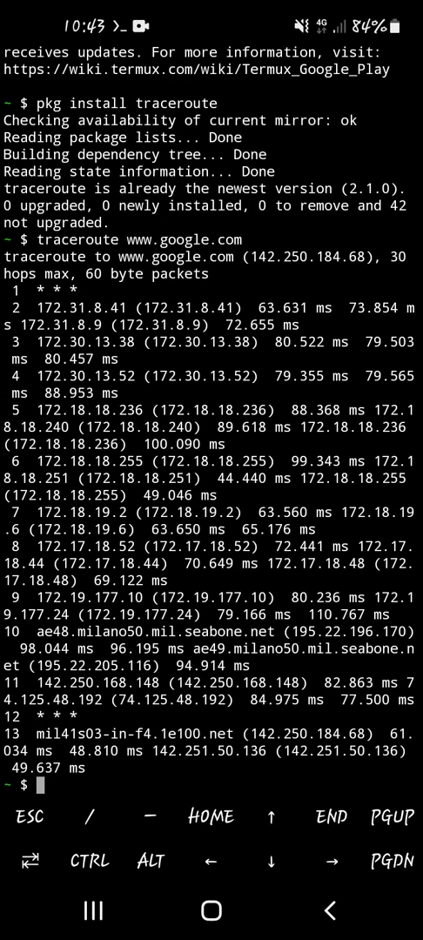
text(goodb)
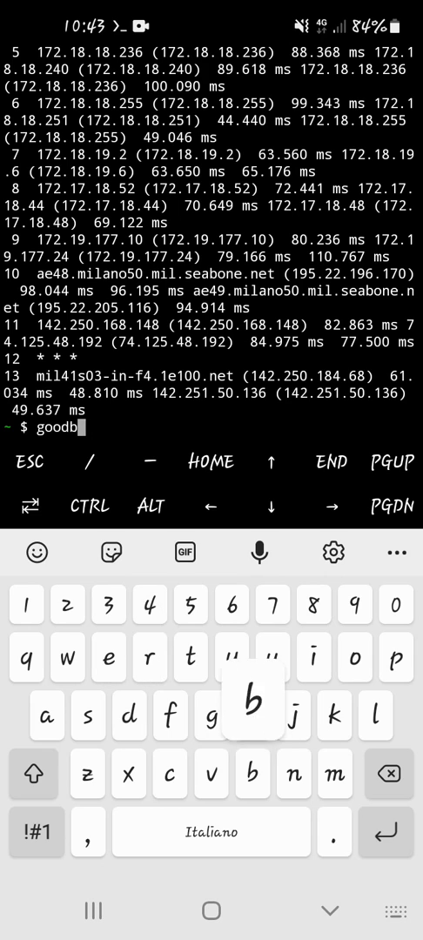
Finish typing 'goodbye....' on the new prompt without running it.
text(ye)
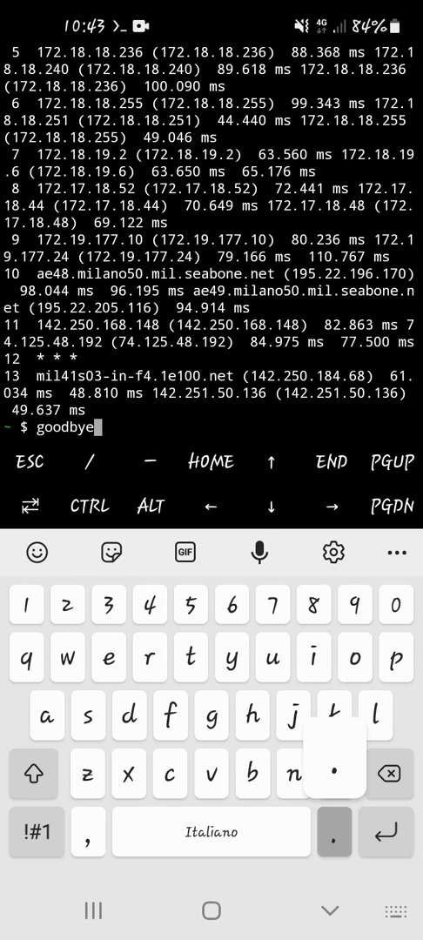
text(....)
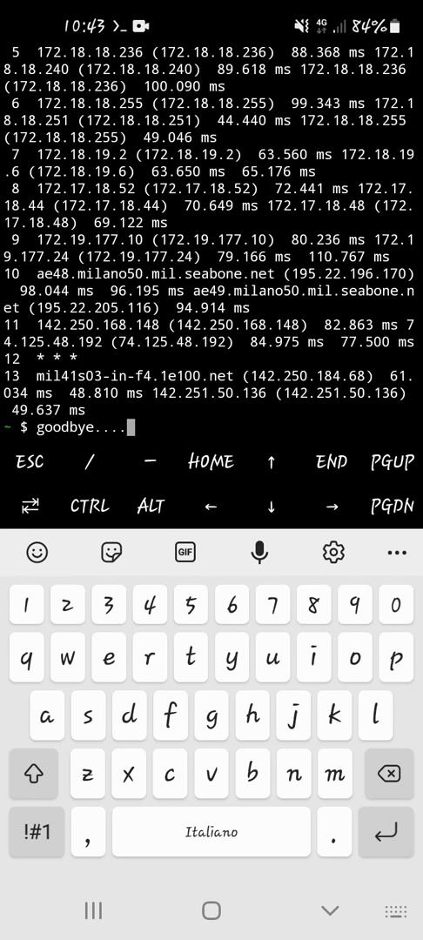